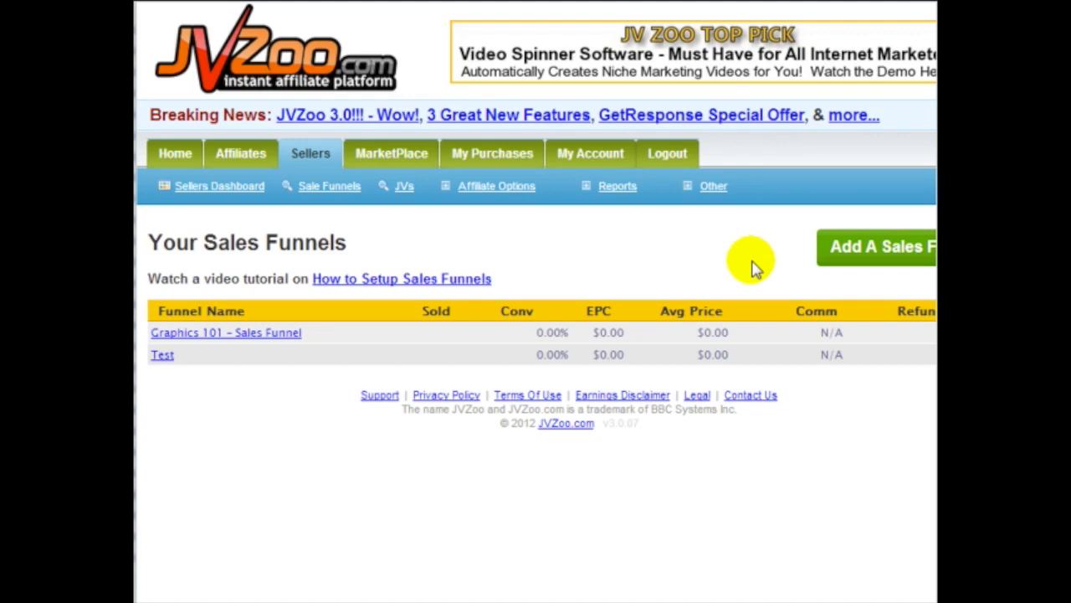
{"action": "mouse_move", "coordinate": [728, 292]}
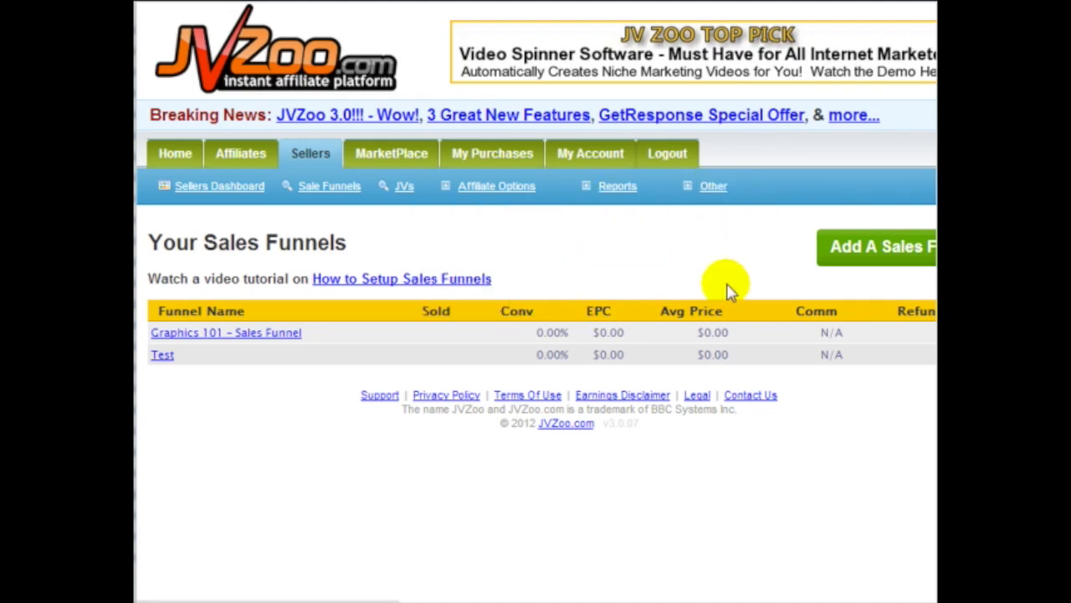
{"action": "mouse_move", "coordinate": [694, 282]}
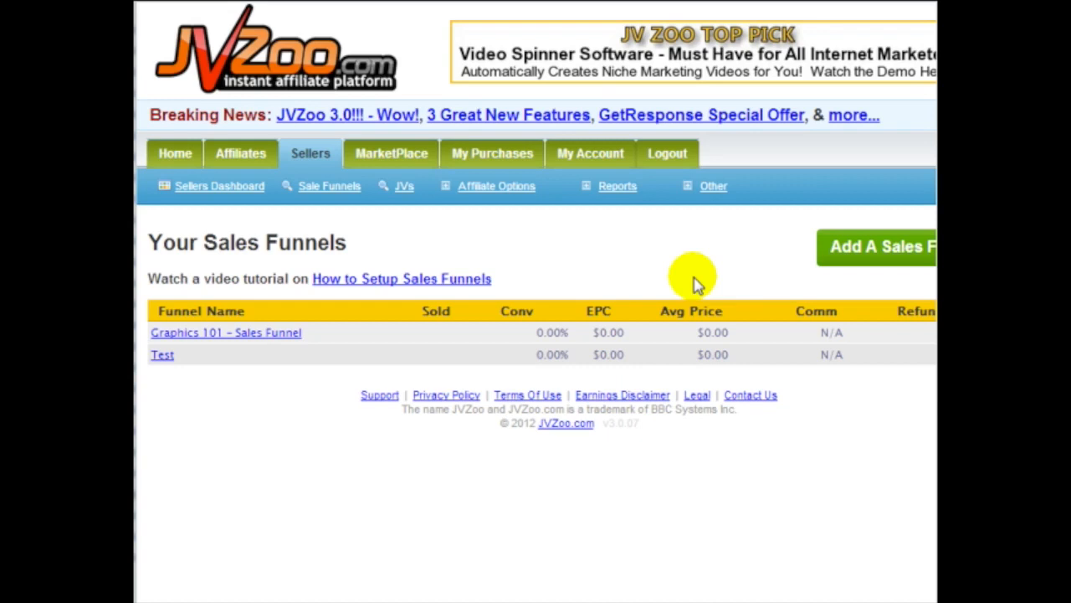
{"action": "mouse_move", "coordinate": [522, 226]}
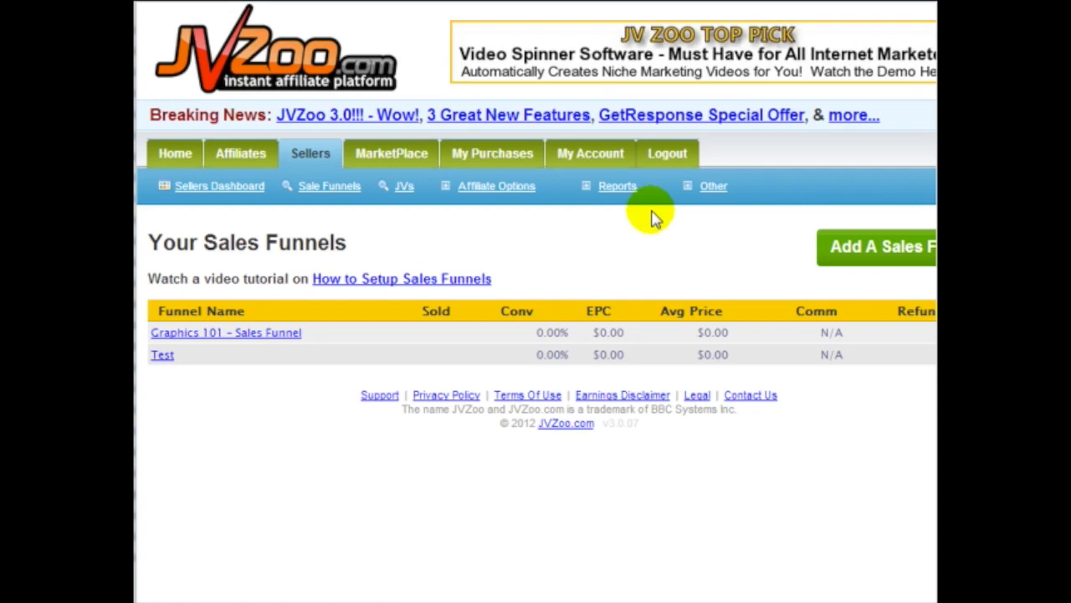
{"action": "mouse_move", "coordinate": [415, 224]}
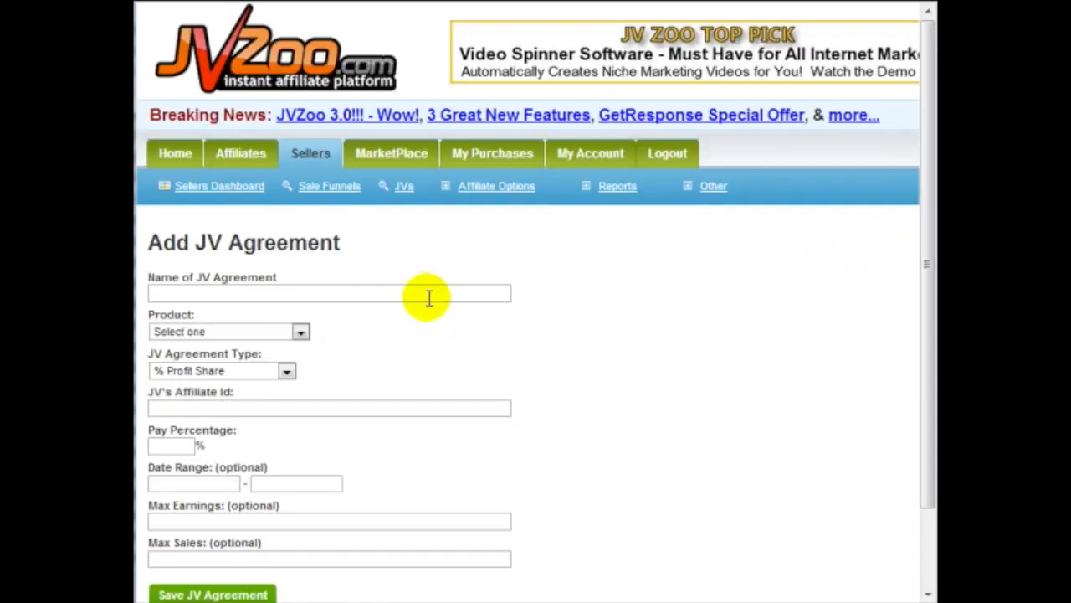
Name the agreement 'Graphics 101' and choose Graphics 101 Video Course as its product.
{"action": "left_click", "coordinate": [328, 293]}
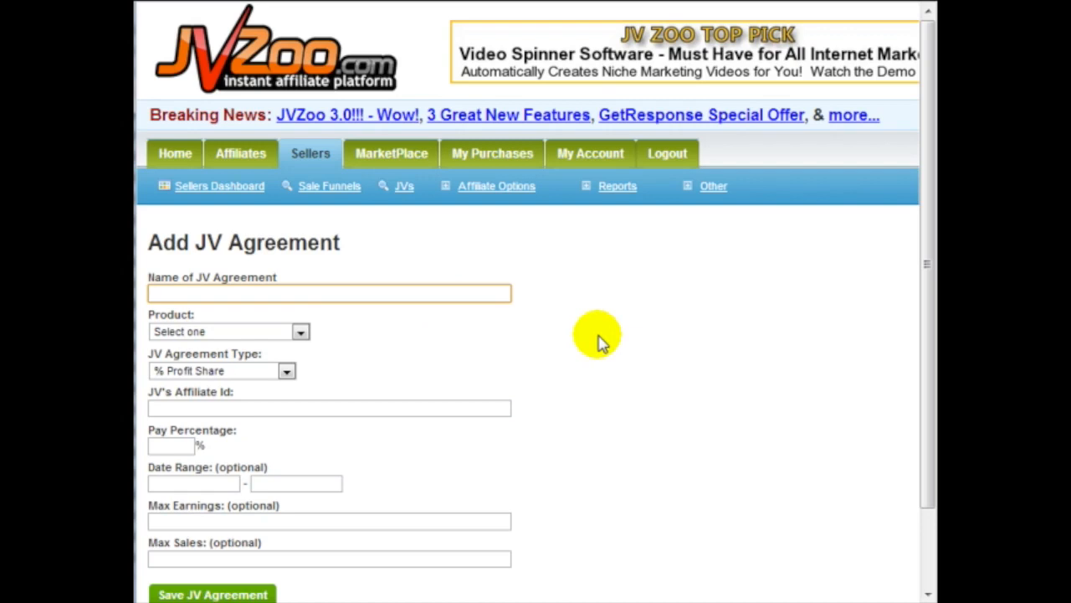
{"action": "type", "text": "G"}
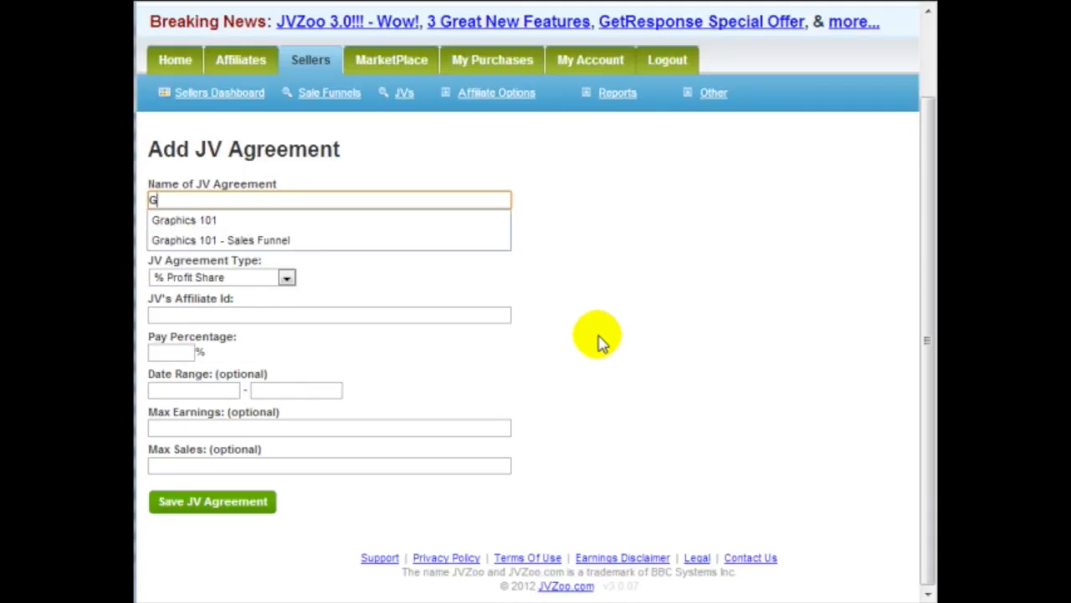
{"action": "type", "text": "raphics 101"}
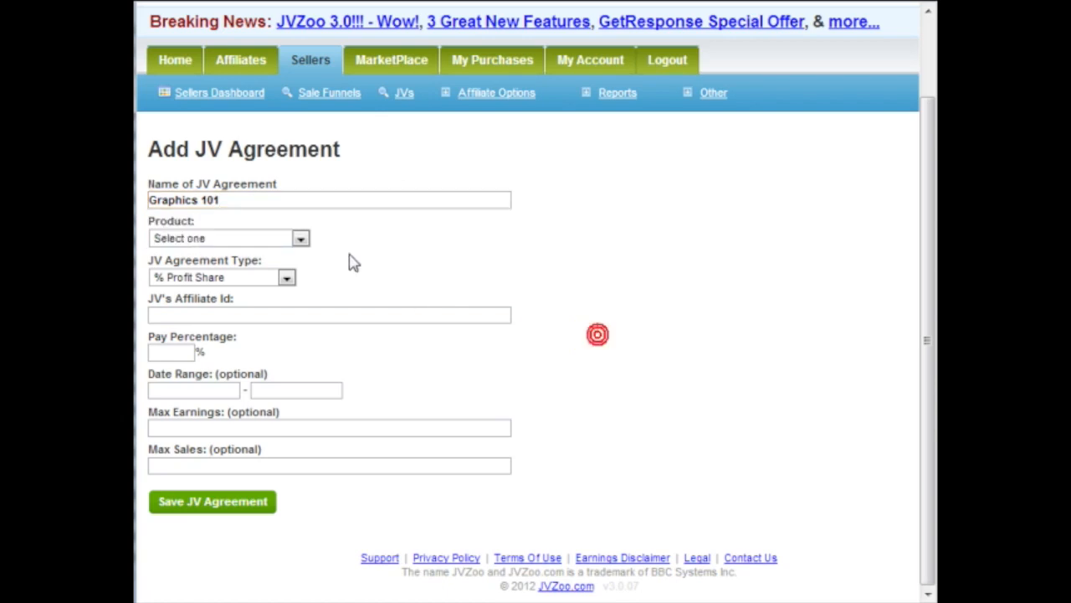
{"action": "left_click", "coordinate": [228, 238]}
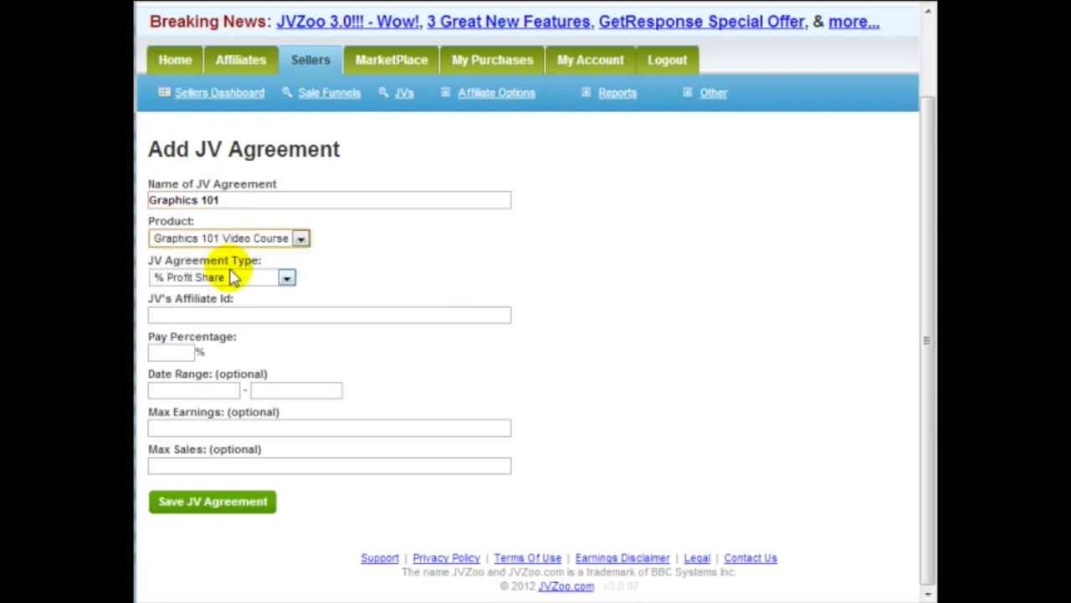
Review the JV Agreement Type list and keep % Profit Share as the agreement type.
{"action": "left_click", "coordinate": [221, 278]}
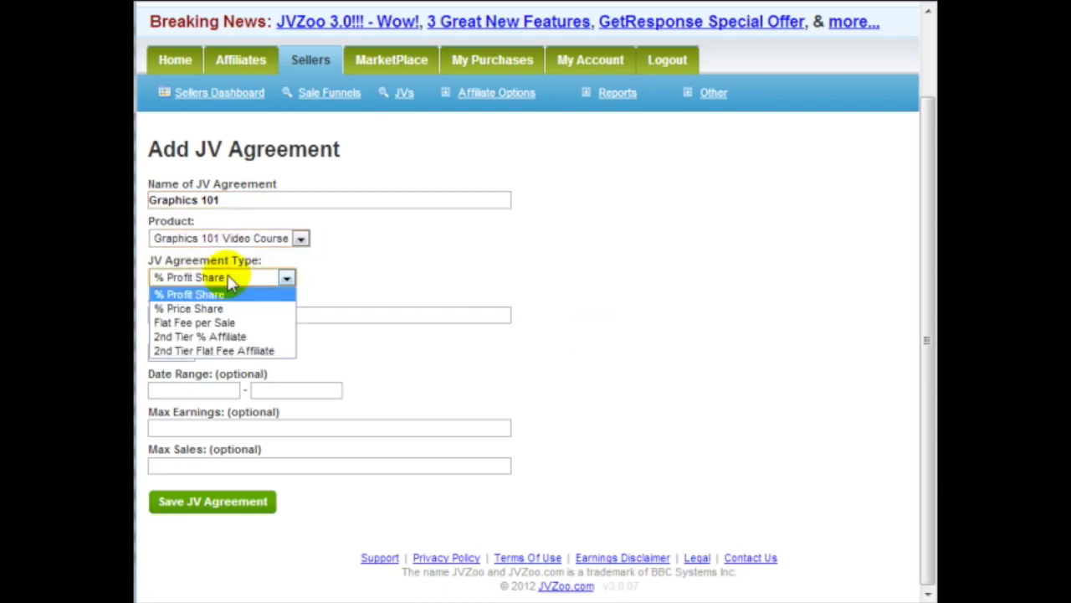
{"action": "left_click", "coordinate": [188, 294]}
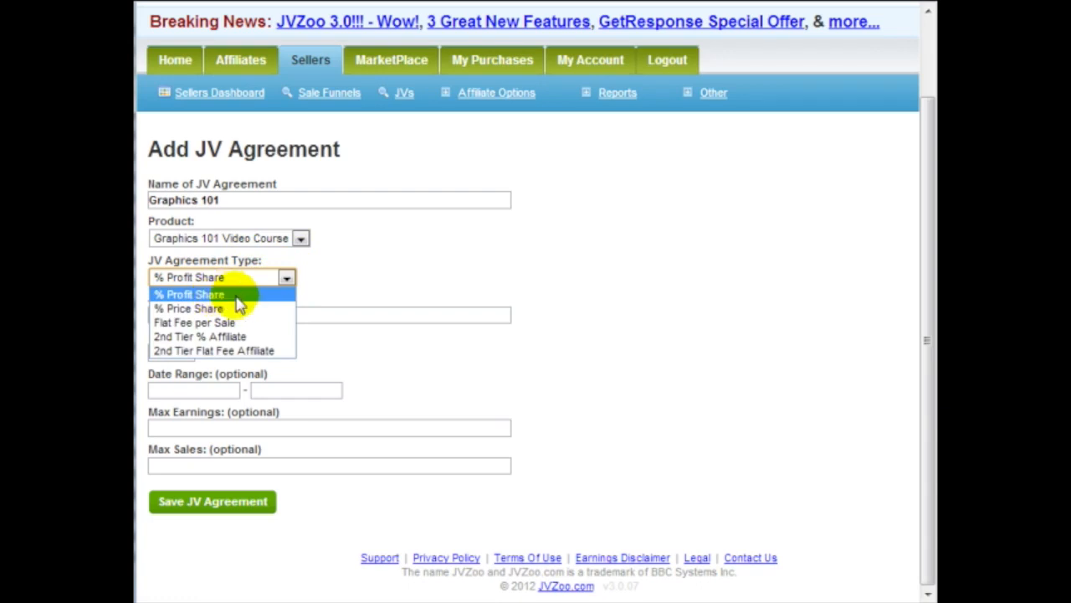
{"action": "left_click", "coordinate": [187, 295]}
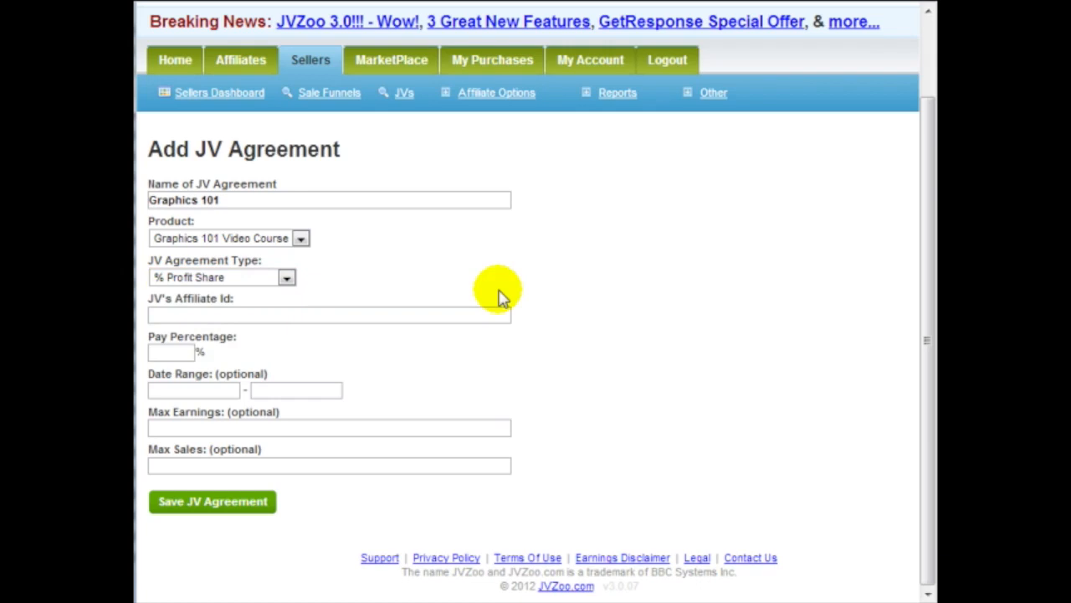
{"action": "mouse_move", "coordinate": [266, 278]}
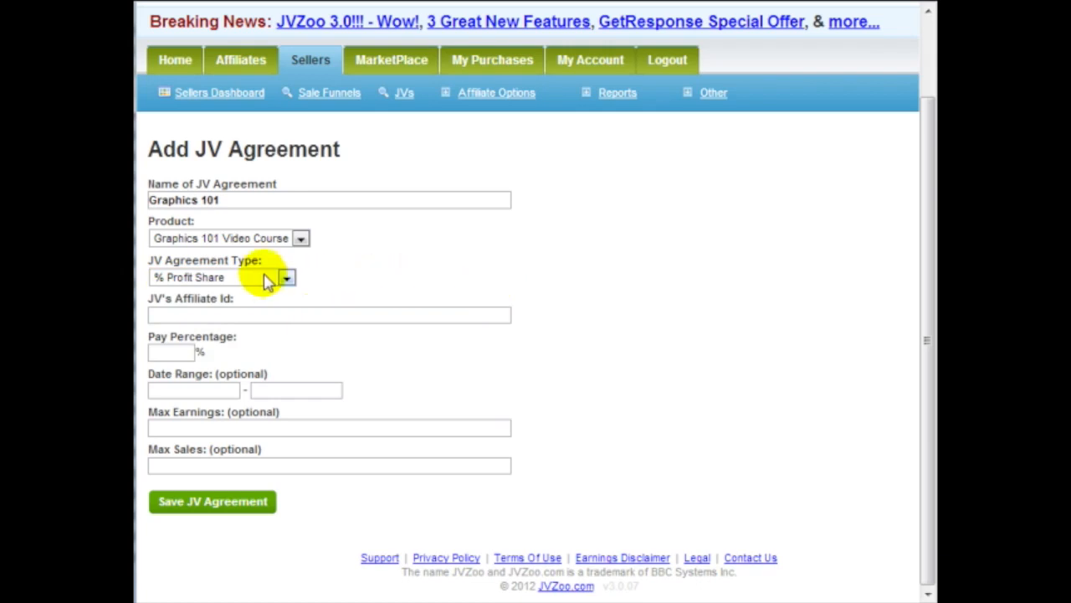
{"action": "left_click", "coordinate": [288, 278]}
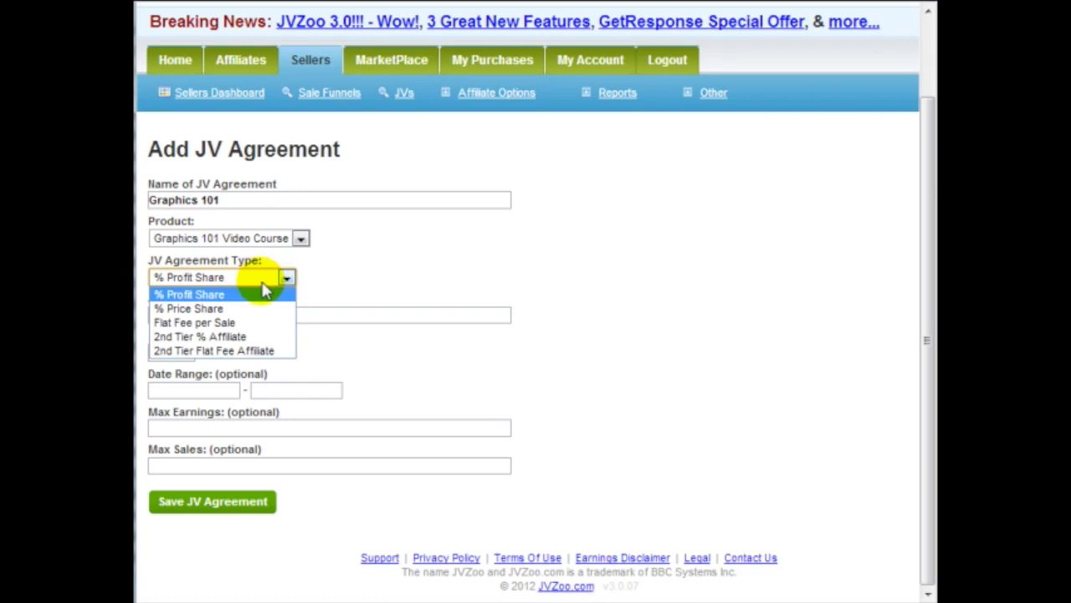
{"action": "left_click", "coordinate": [188, 295]}
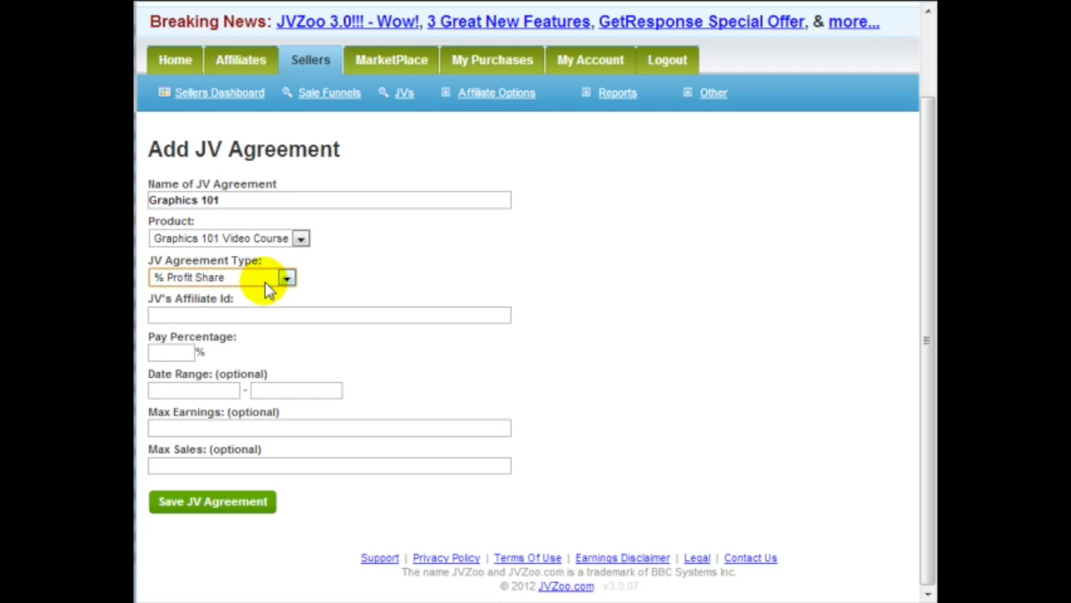
{"action": "mouse_move", "coordinate": [283, 291]}
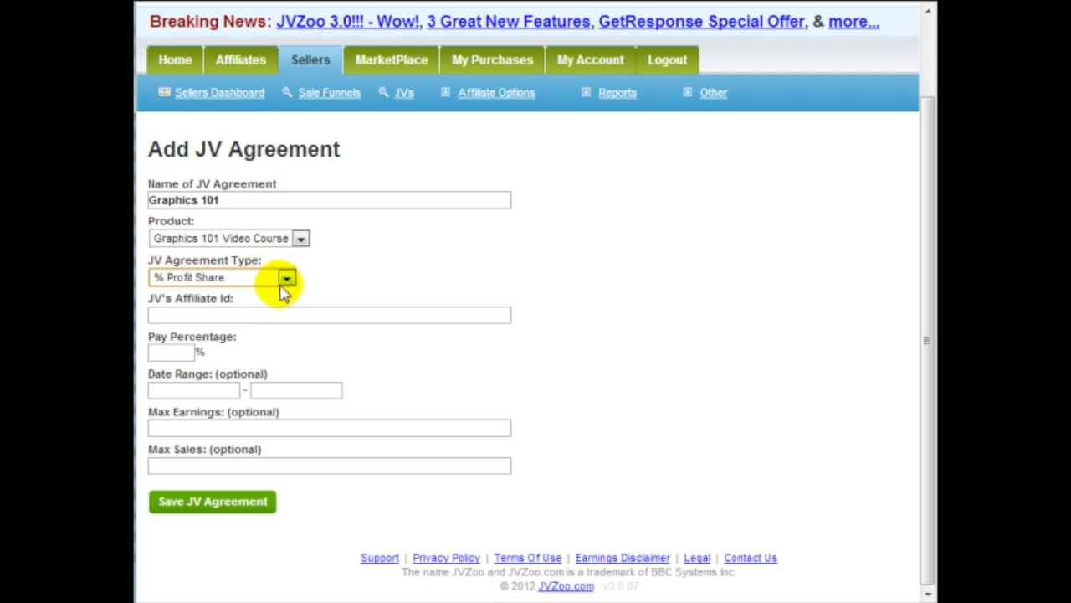
{"action": "mouse_move", "coordinate": [282, 300]}
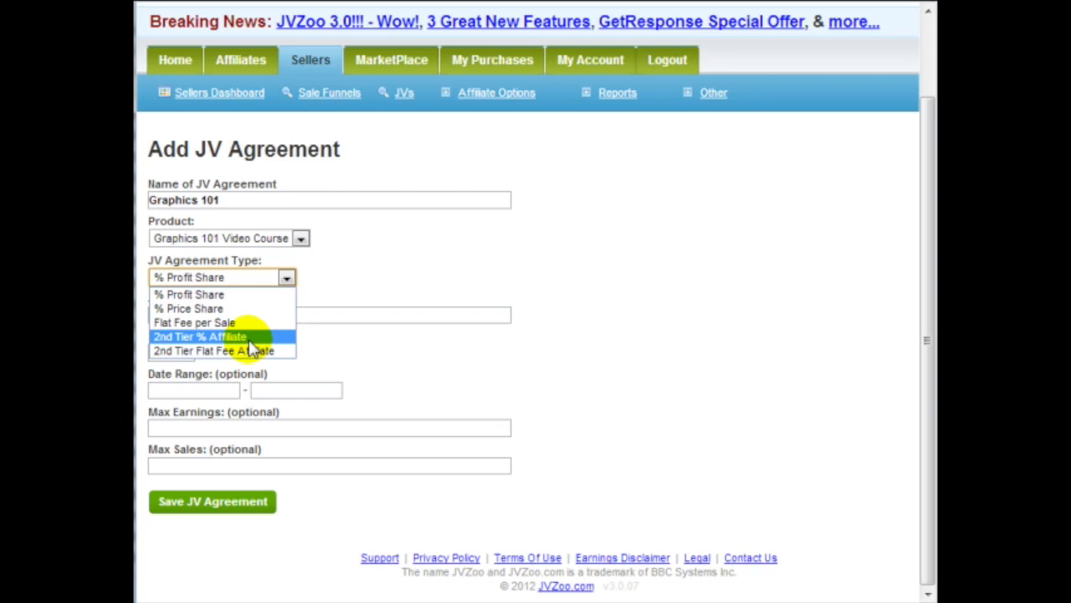
{"action": "mouse_move", "coordinate": [254, 351]}
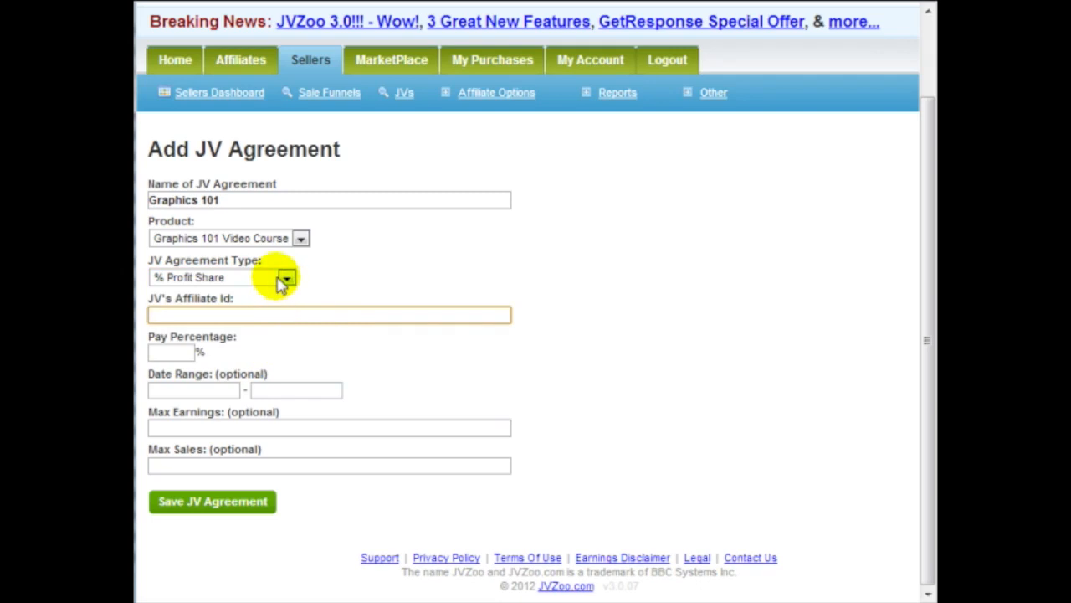
{"action": "left_click", "coordinate": [288, 278]}
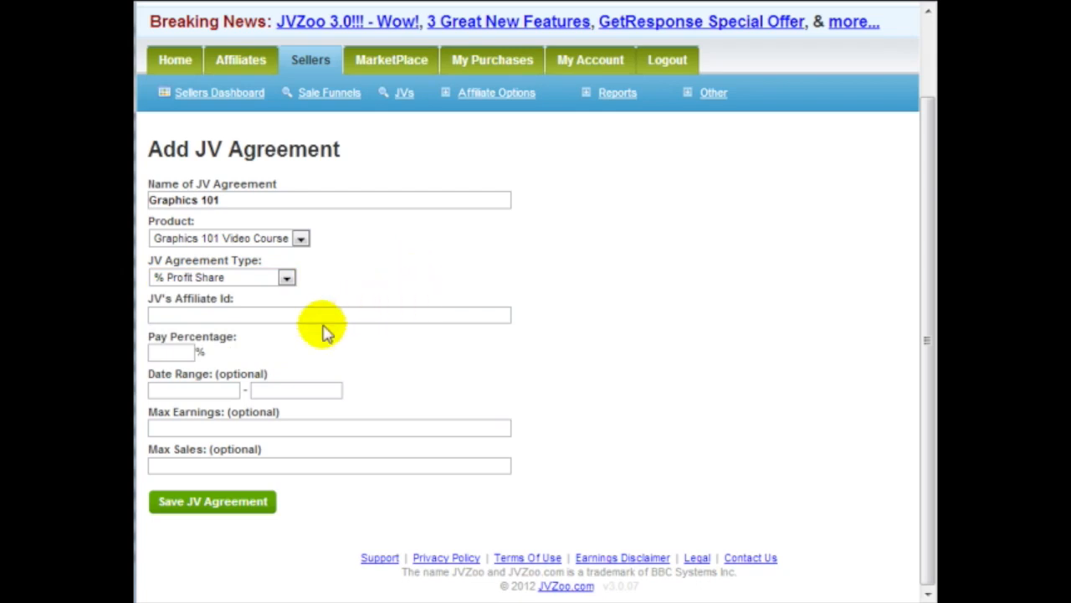
{"action": "mouse_move", "coordinate": [499, 276]}
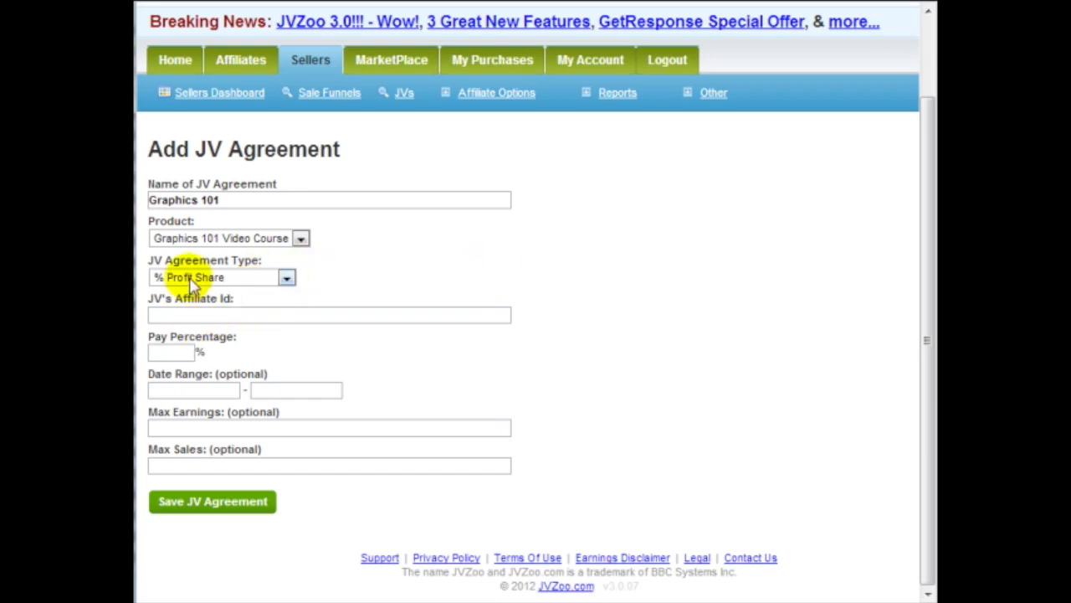
Set the Pay Percentage to 50%, leaving the affiliate ID blank.
{"action": "left_click", "coordinate": [328, 315]}
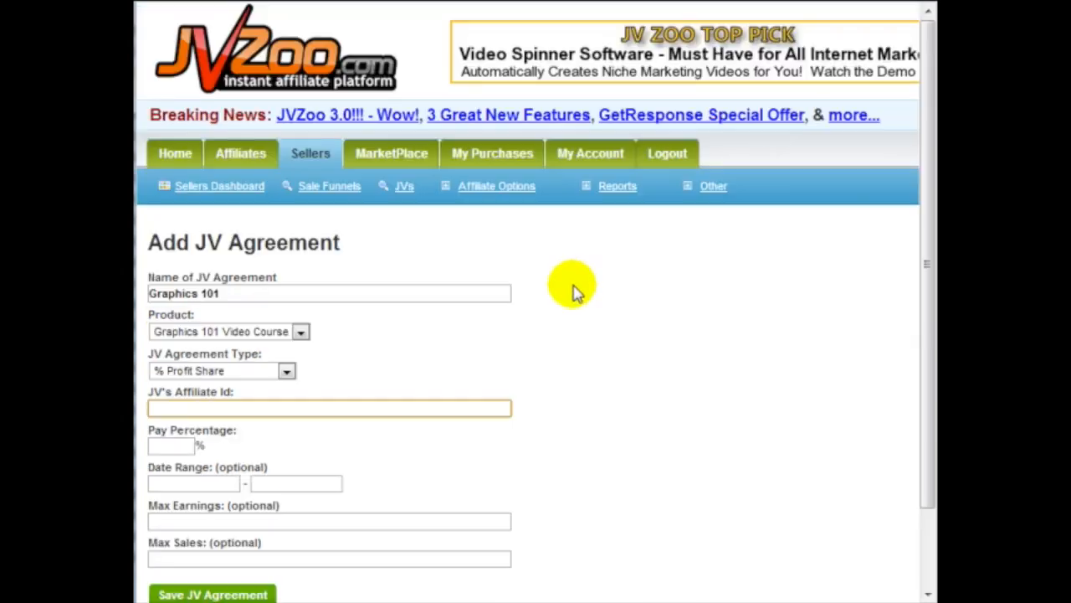
{"action": "mouse_move", "coordinate": [583, 315]}
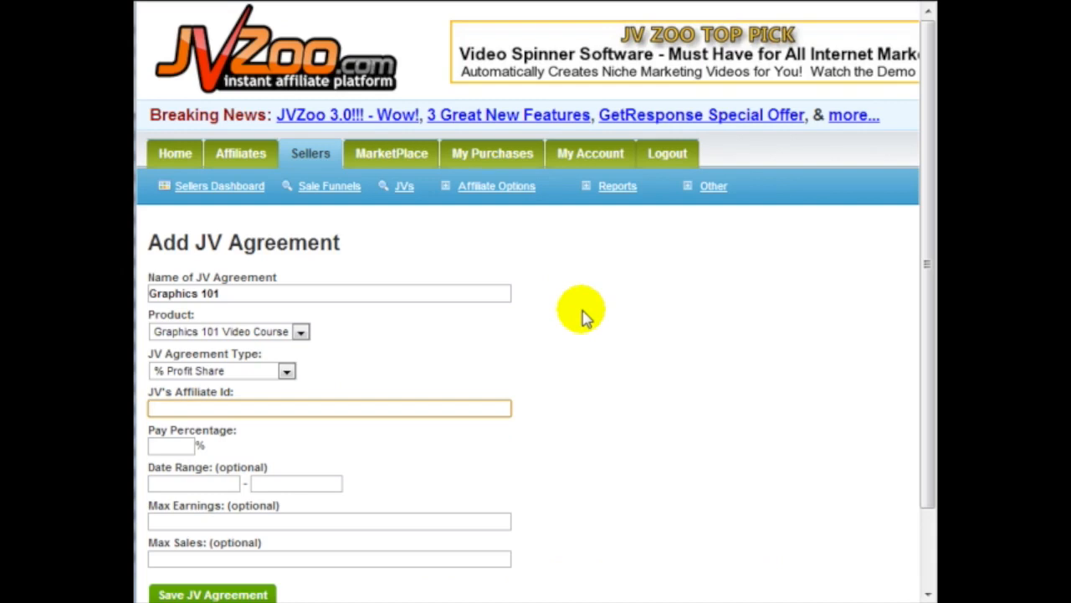
{"action": "scroll", "scroll_direction": "down", "scroll_amount": 3}
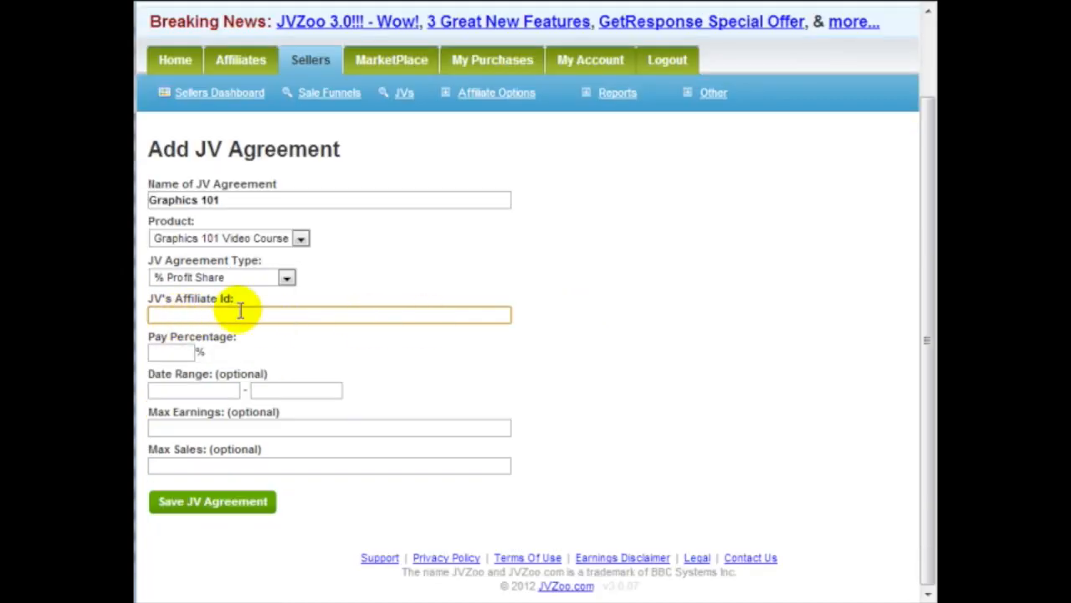
{"action": "mouse_move", "coordinate": [489, 221]}
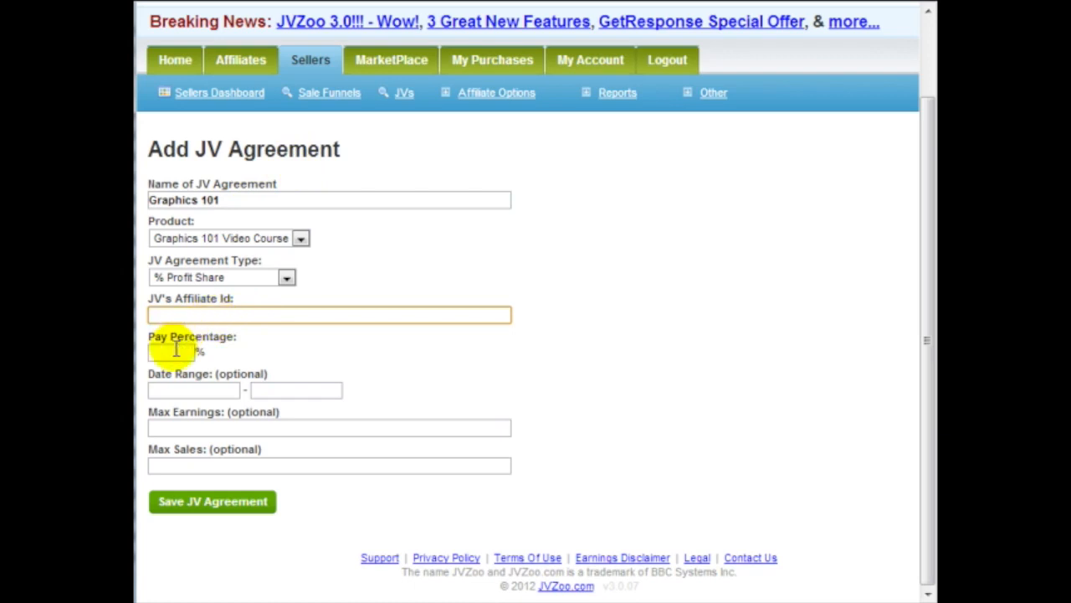
{"action": "type", "text": "50"}
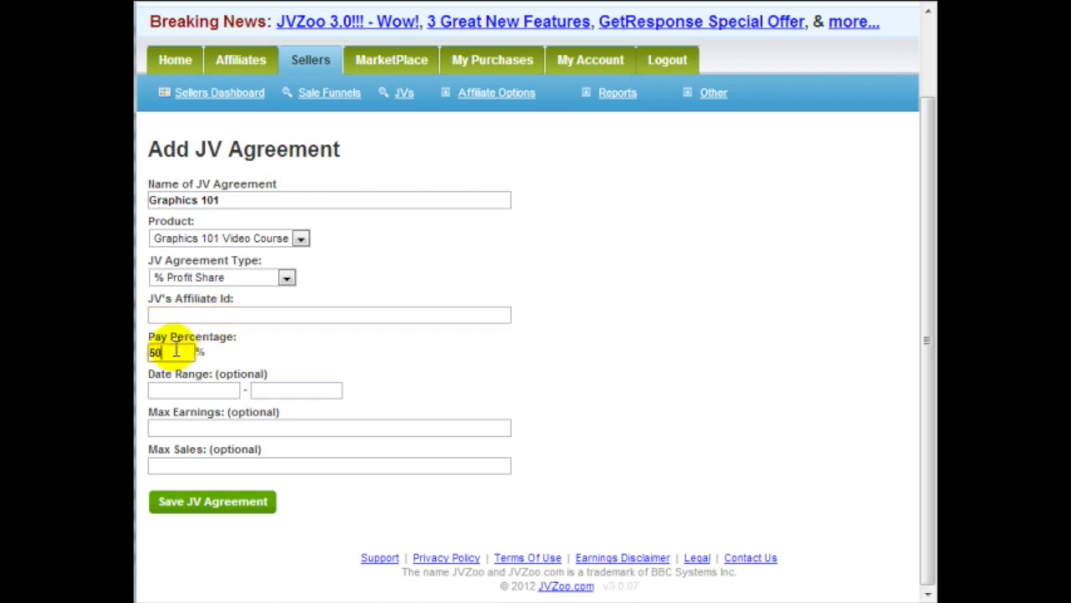
{"action": "left_click", "coordinate": [194, 389]}
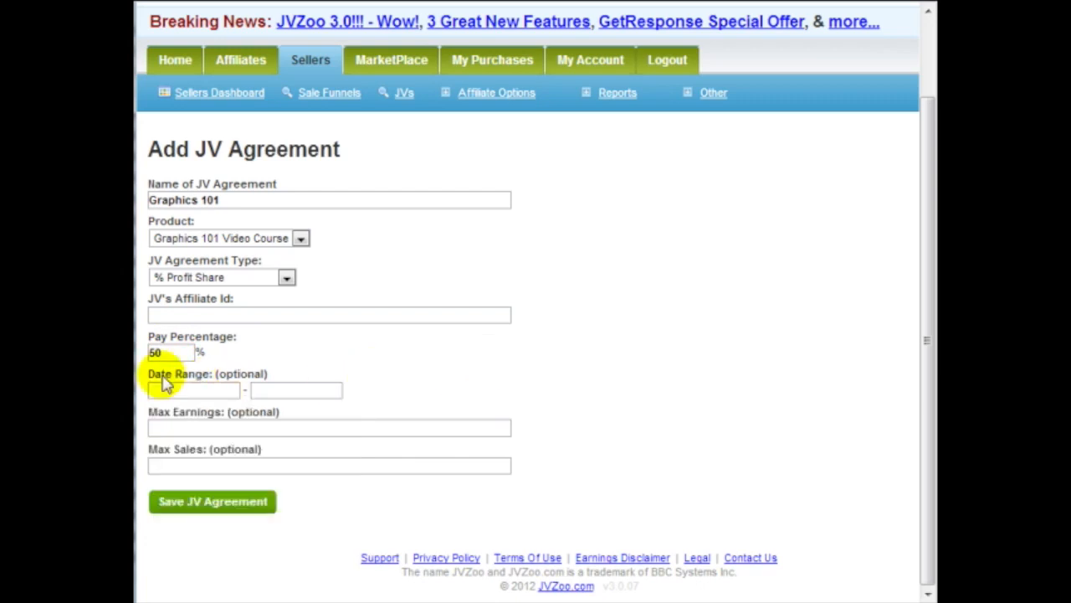
{"action": "mouse_move", "coordinate": [255, 448]}
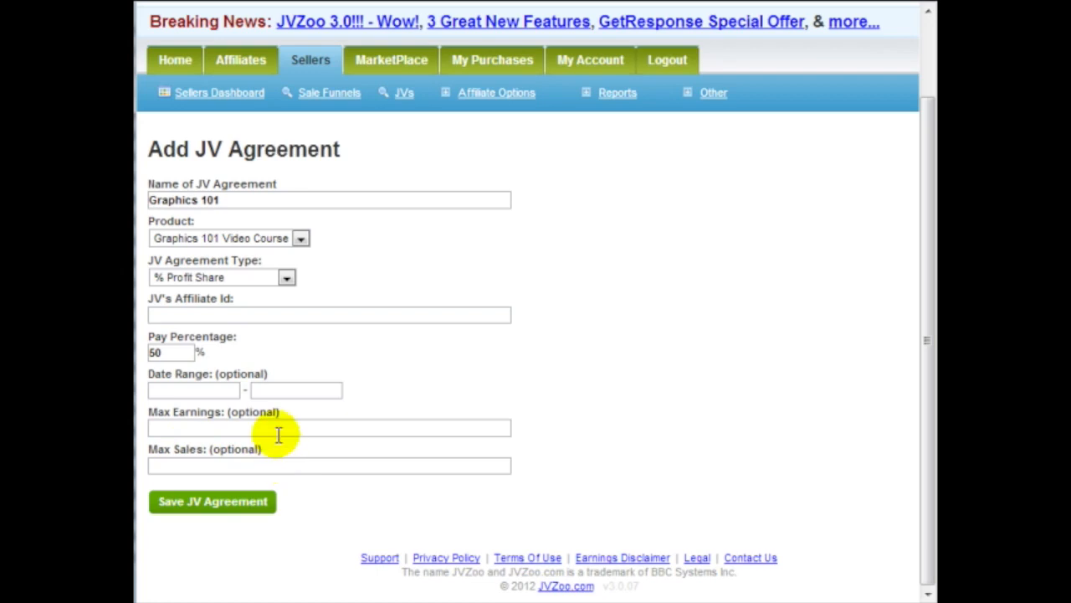
{"action": "mouse_move", "coordinate": [368, 313]}
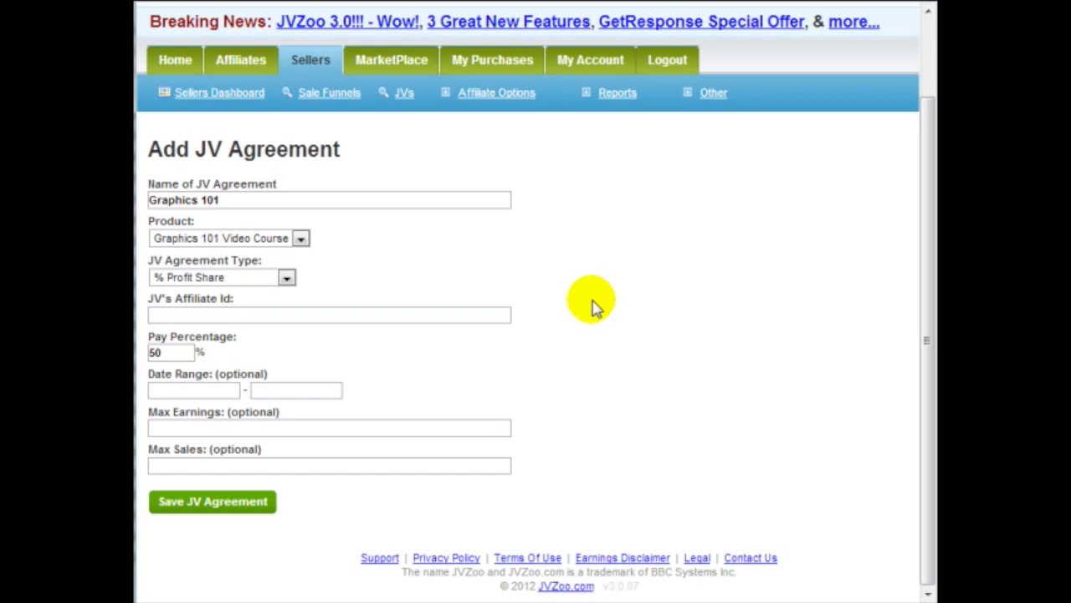
{"action": "mouse_move", "coordinate": [318, 325]}
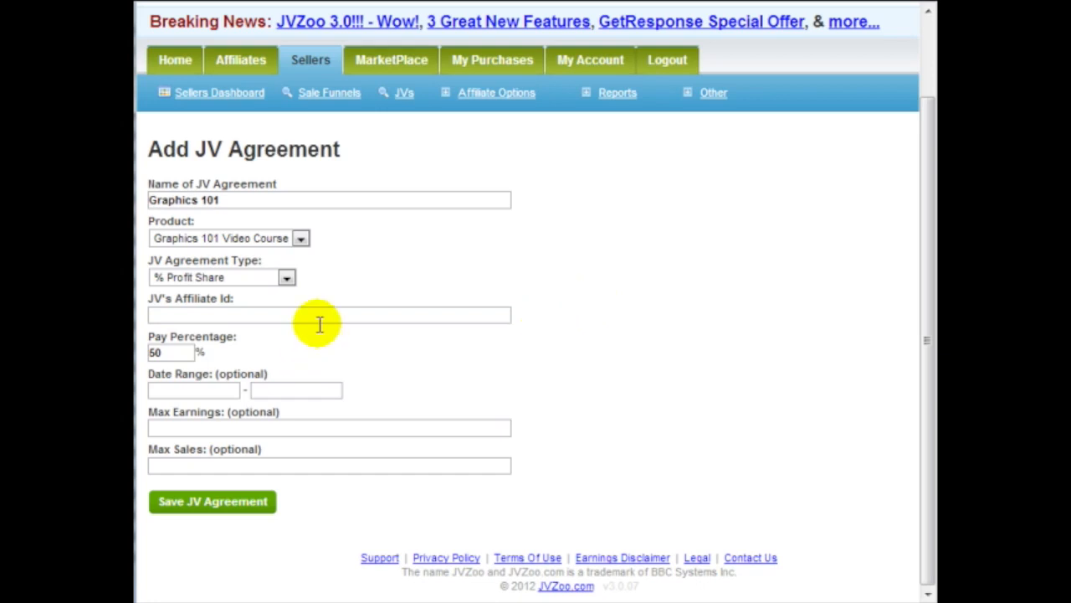
{"action": "mouse_move", "coordinate": [276, 422]}
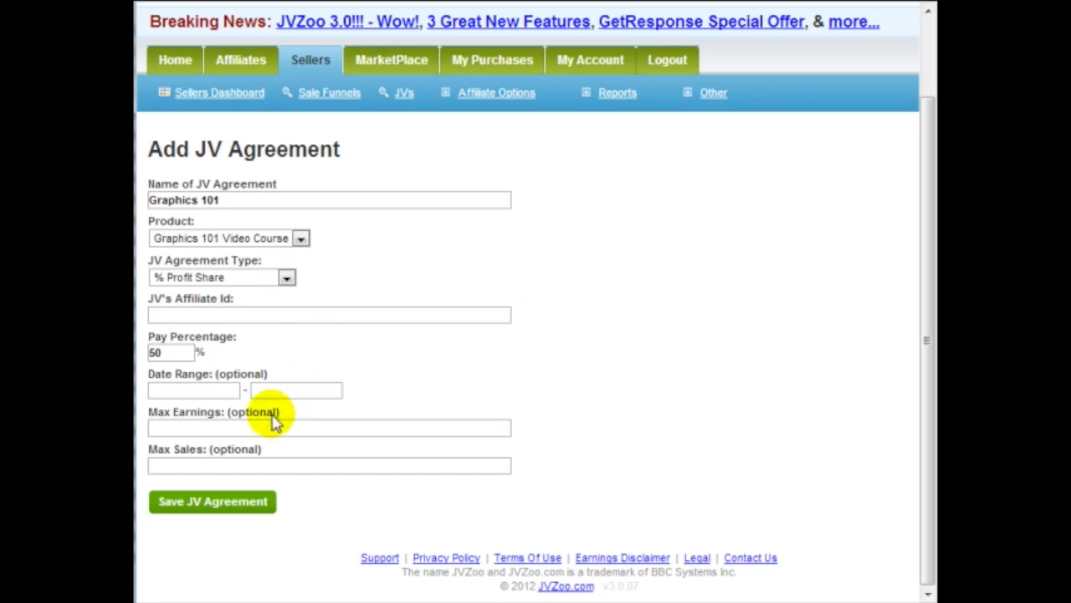
{"action": "mouse_move", "coordinate": [244, 510]}
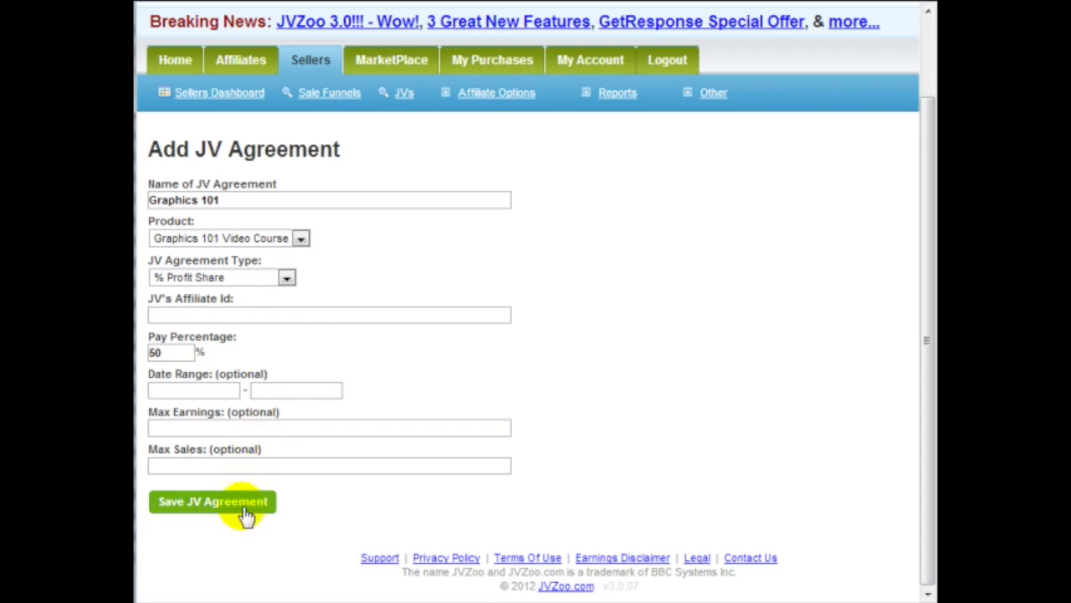
{"action": "mouse_move", "coordinate": [599, 276]}
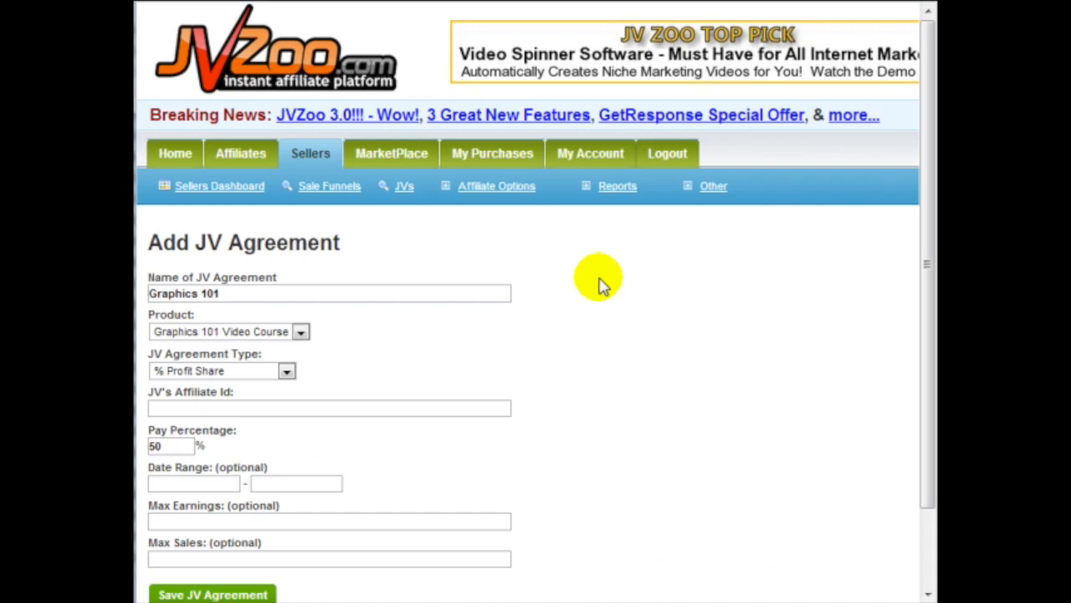
{"action": "scroll", "scroll_direction": "down", "scroll_amount": 3}
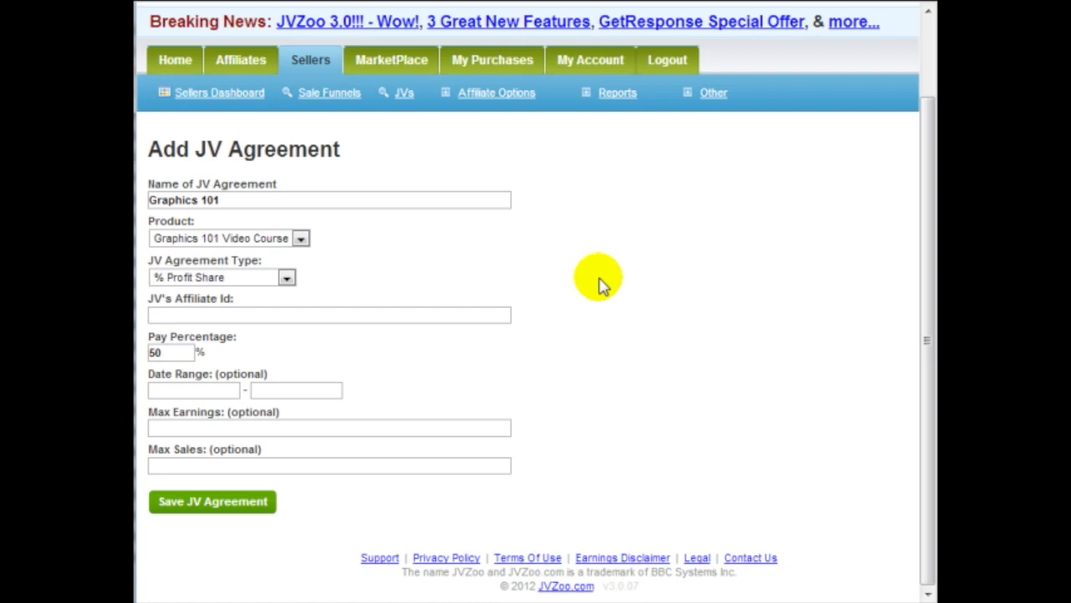
{"action": "mouse_move", "coordinate": [603, 268]}
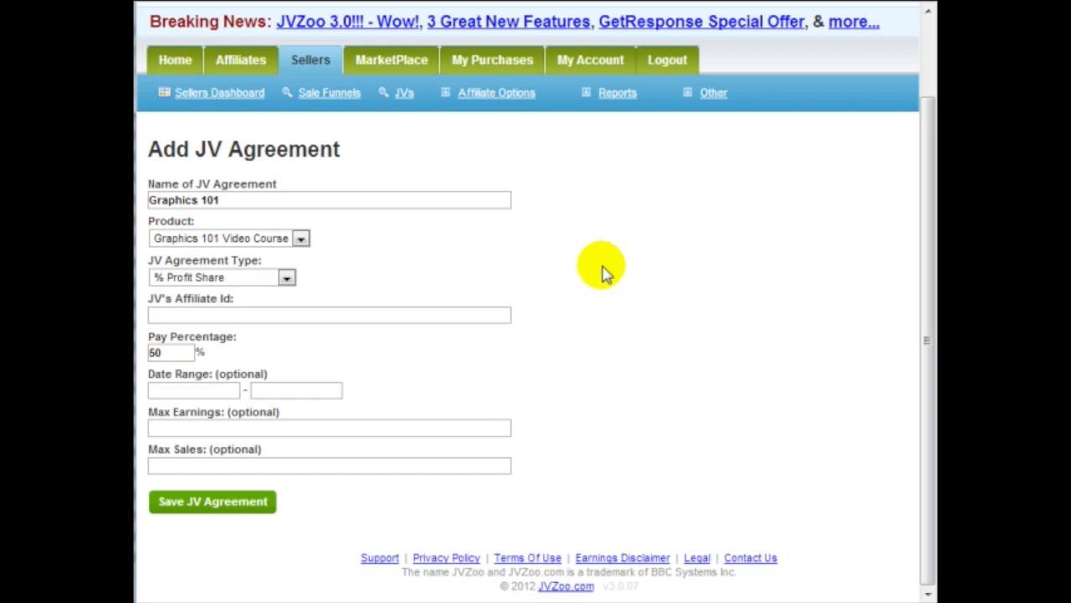
{"action": "mouse_move", "coordinate": [666, 259]}
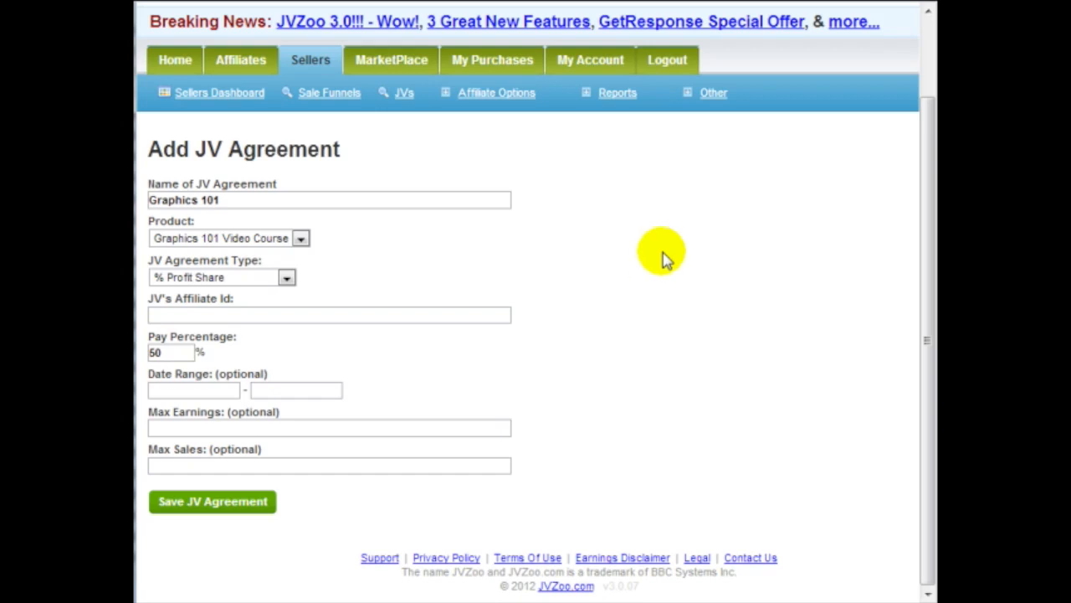